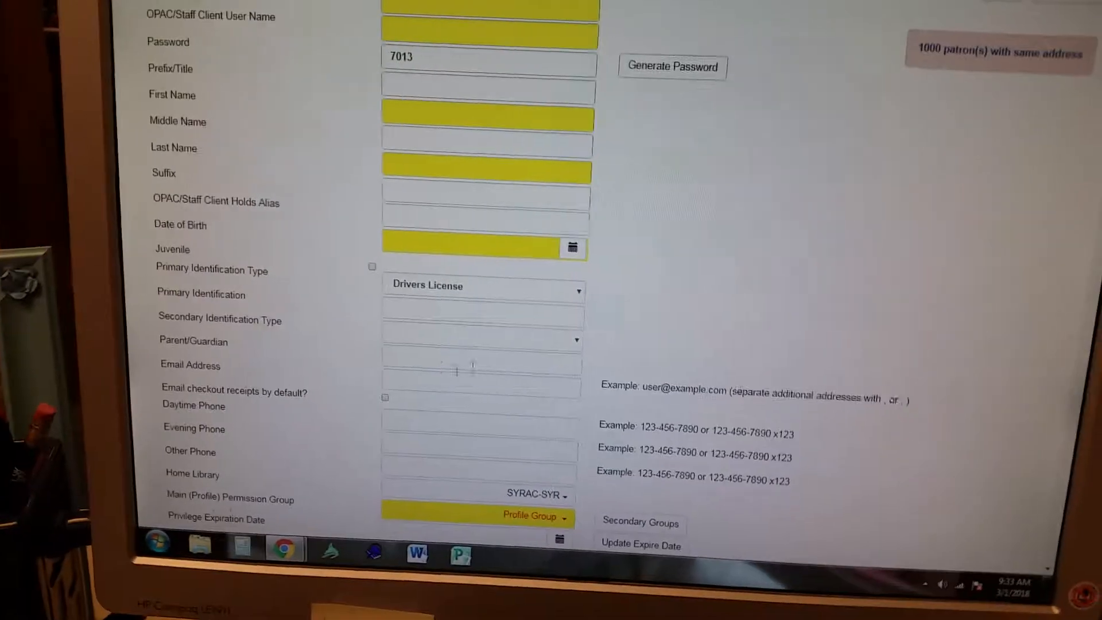
Step: Assign the NonResident profile group, with privilege expiration 2019-07-01
{"action": "scroll", "scroll_direction": "down", "scroll_amount": 3}
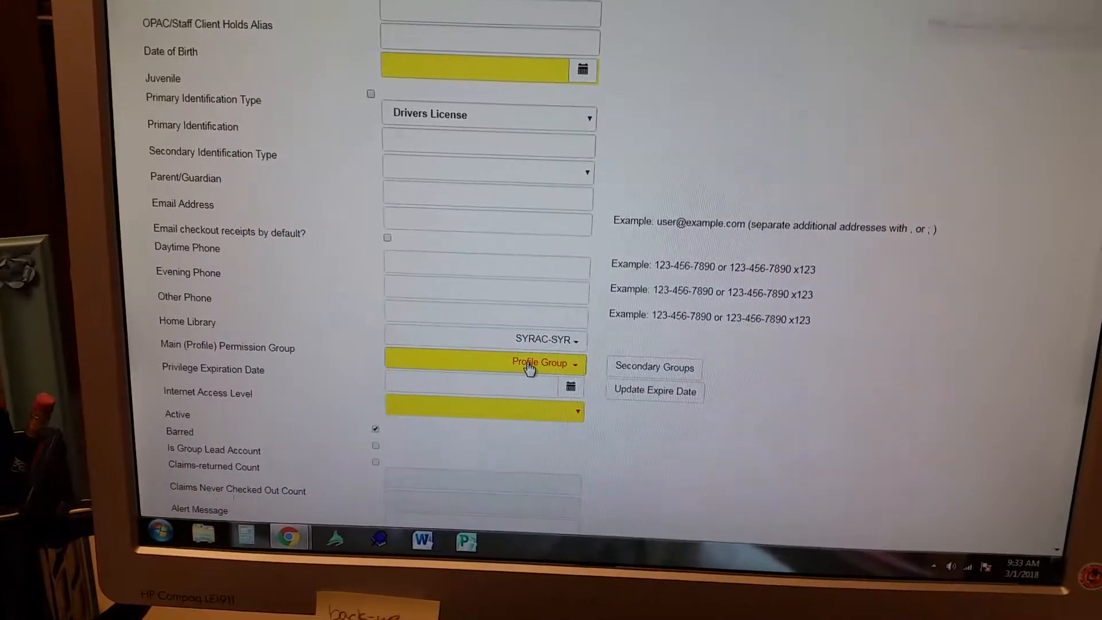
{"action": "left_click", "coordinate": [541, 363]}
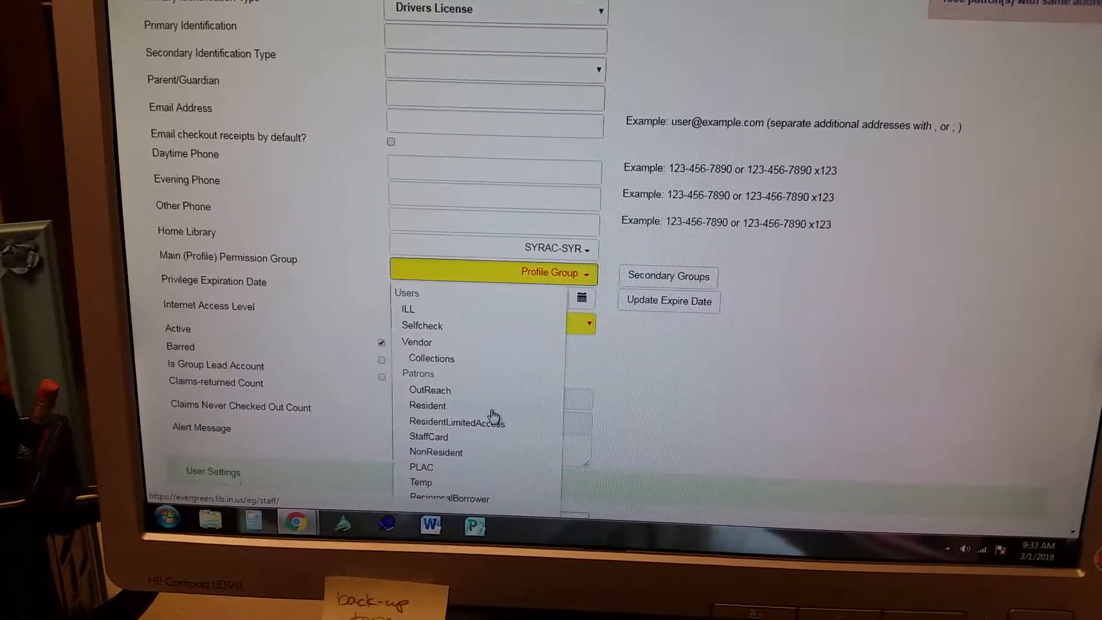
{"action": "left_click", "coordinate": [437, 452]}
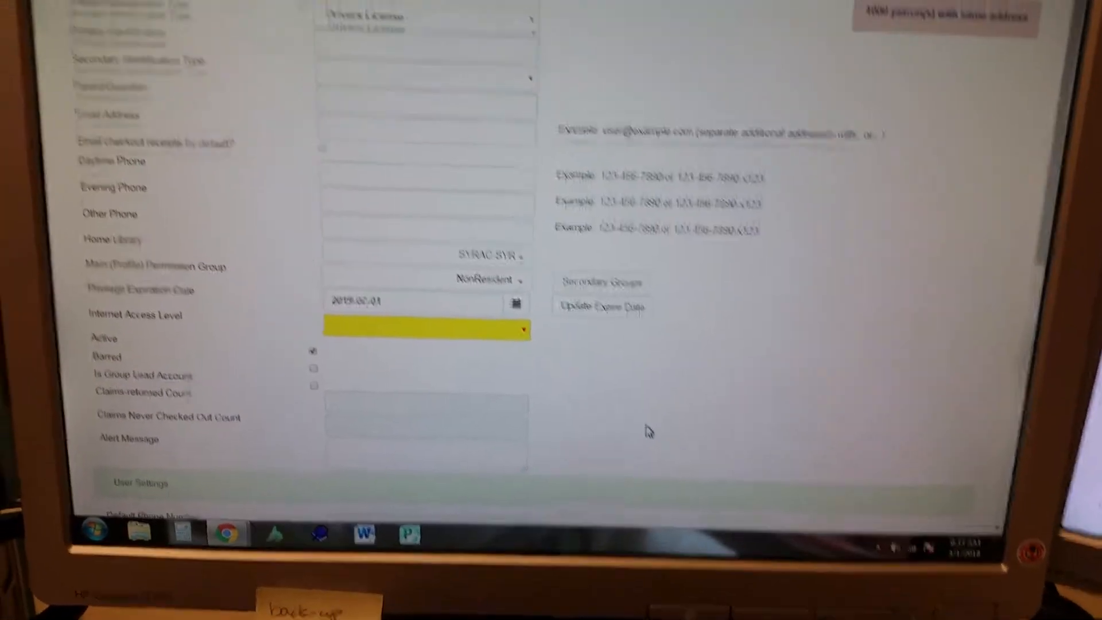
Step: Scroll back to the top of the registration form before navigating away
{"action": "scroll", "scroll_direction": "up", "scroll_amount": 3}
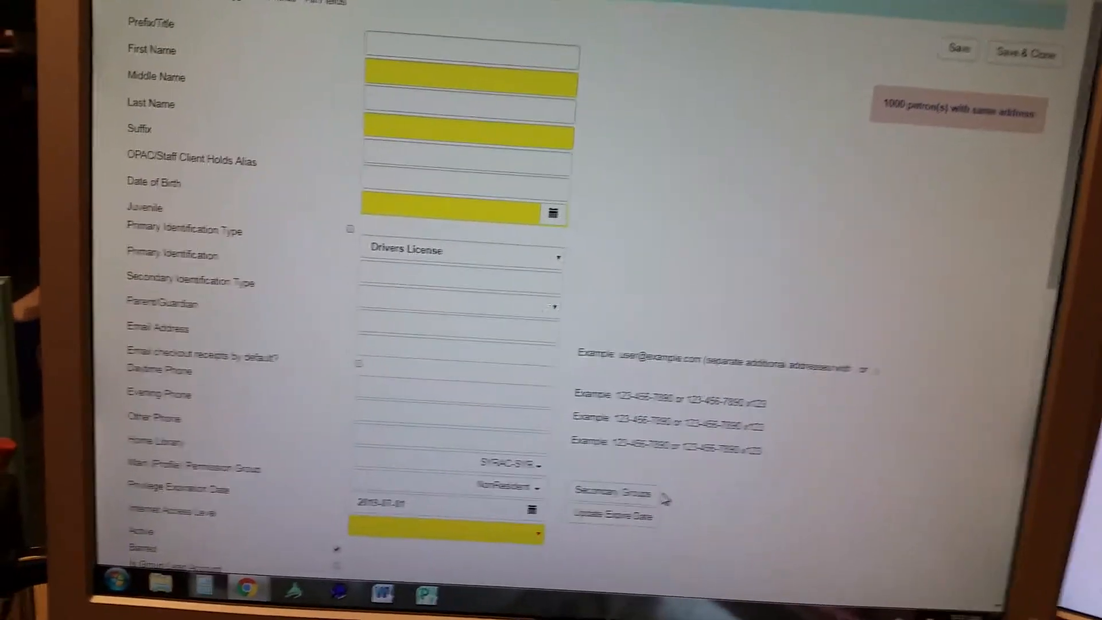
{"action": "scroll", "scroll_direction": "up", "scroll_amount": 3}
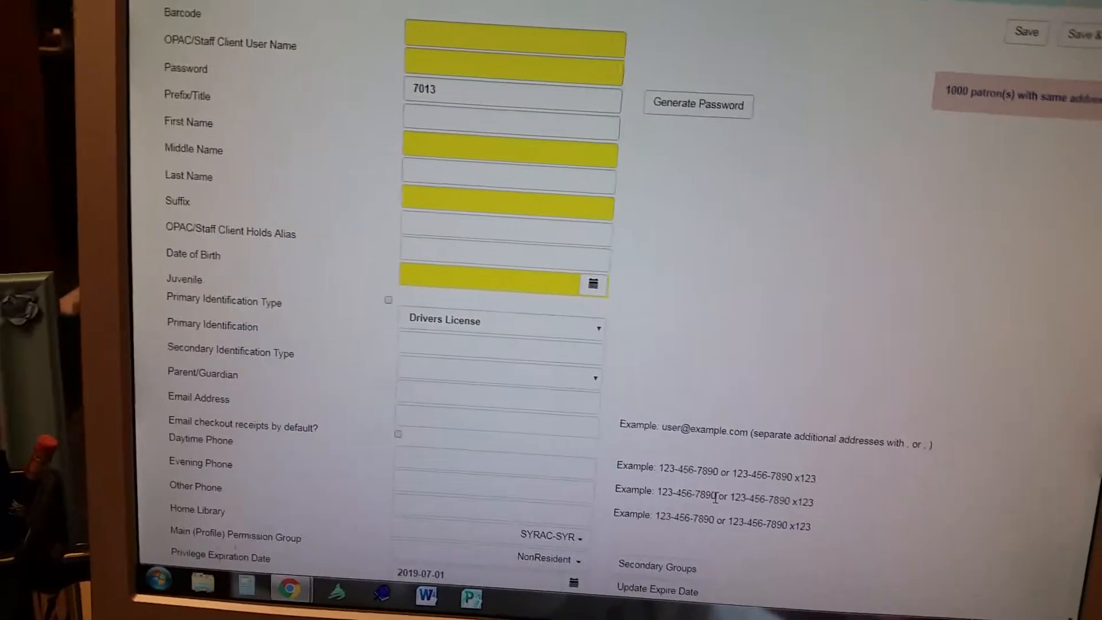
{"action": "scroll", "scroll_direction": "up", "scroll_amount": 3}
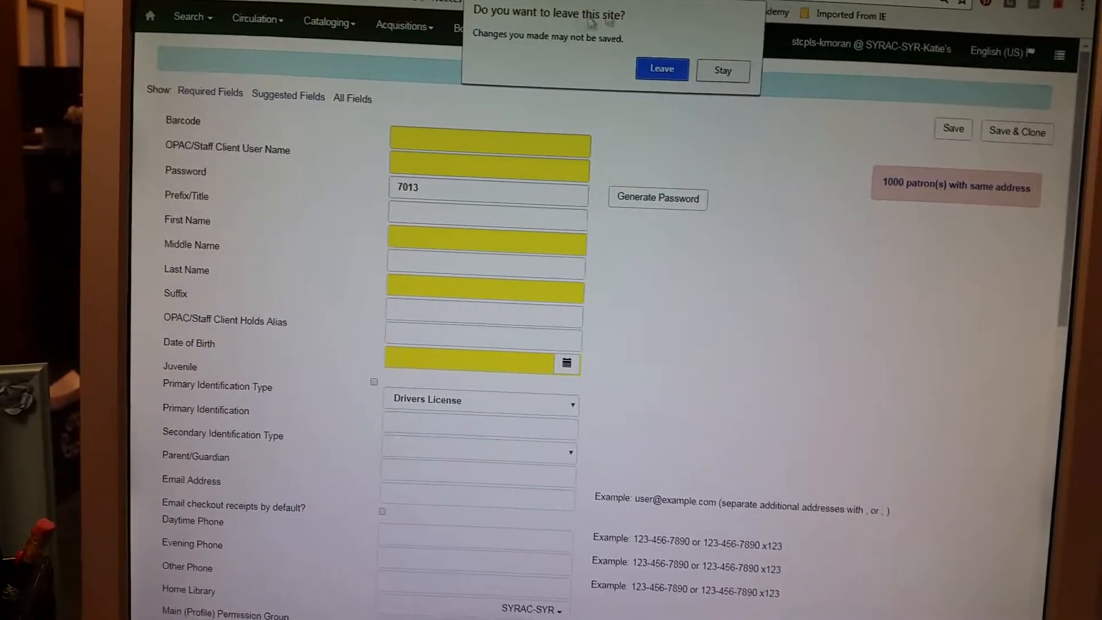
{"action": "left_click", "coordinate": [659, 69]}
{"action": "type", "text": "405"}
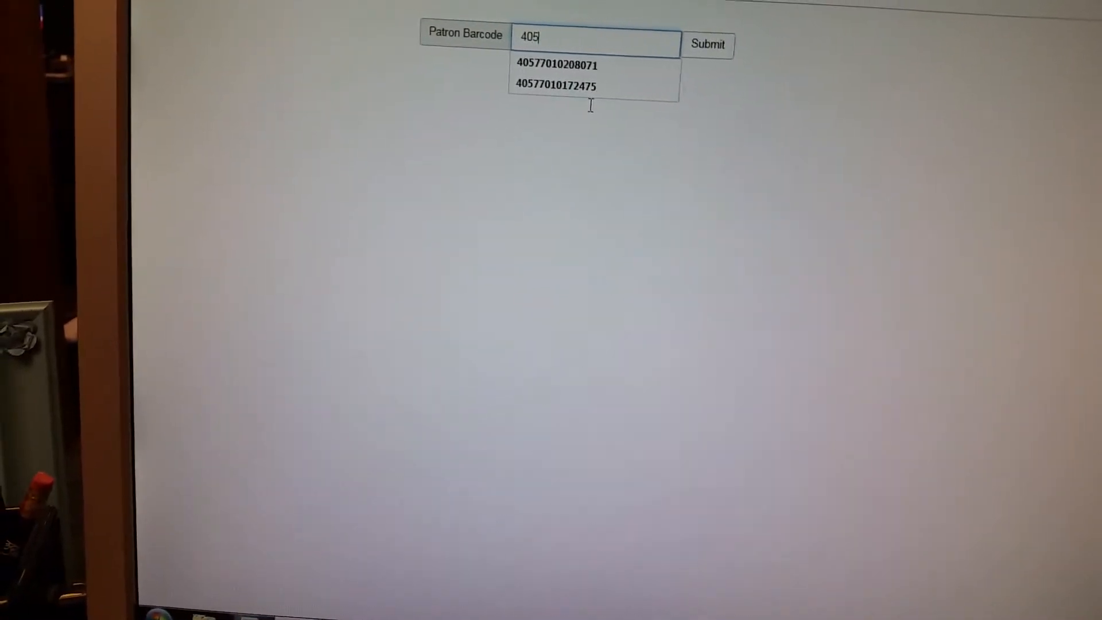
{"action": "left_click", "coordinate": [557, 63]}
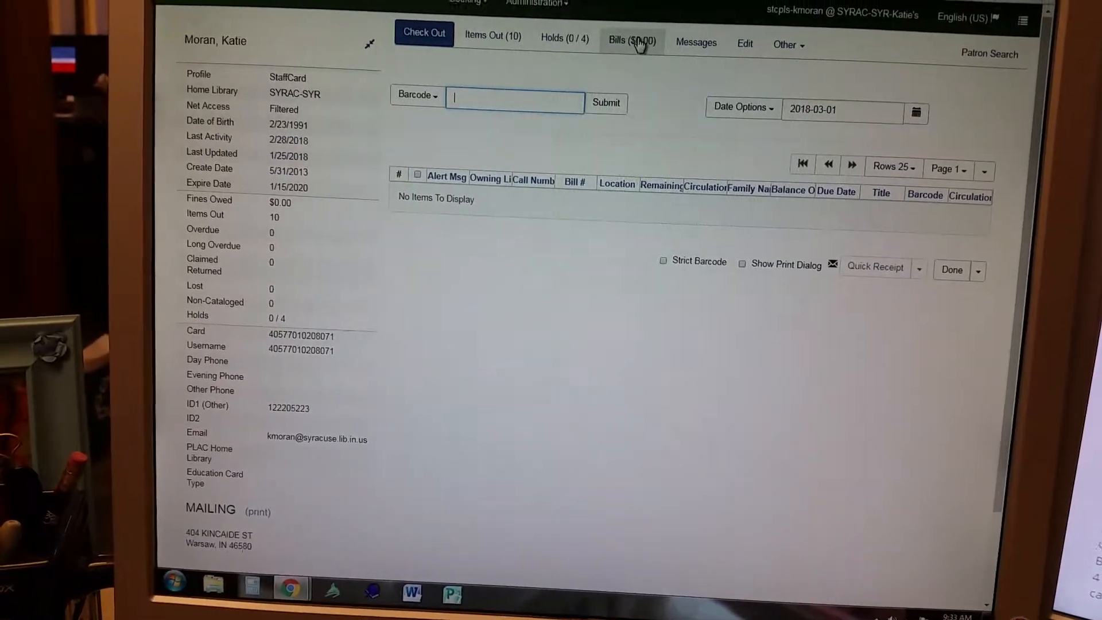
{"action": "left_click", "coordinate": [630, 37]}
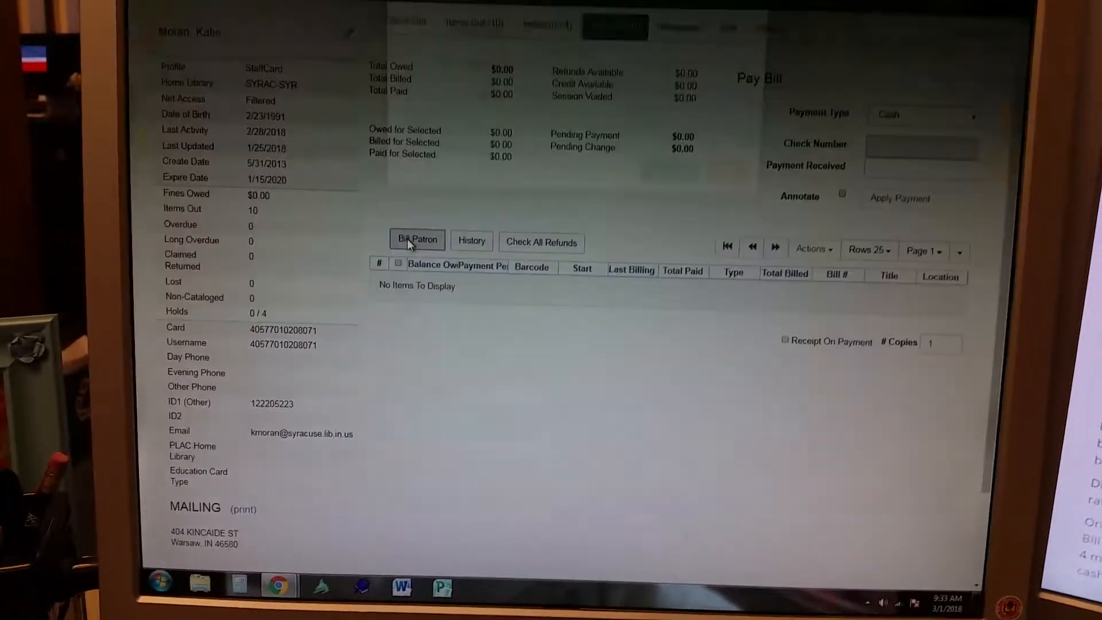
{"action": "left_click", "coordinate": [416, 240]}
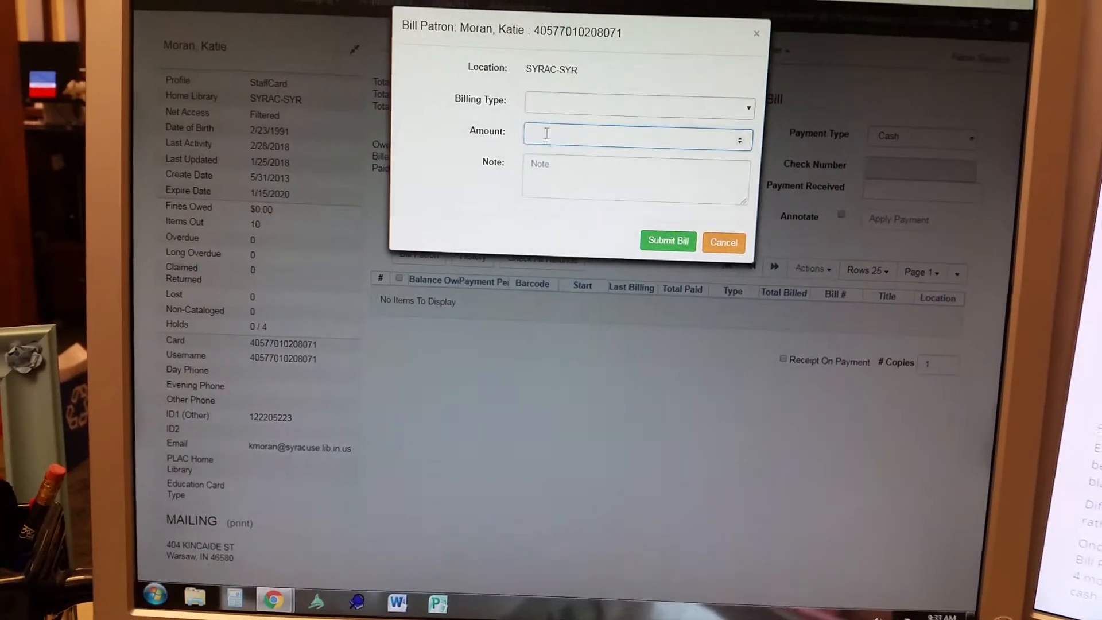
Step: Submit a 68.50 bill against the patron
{"action": "left_click", "coordinate": [666, 241]}
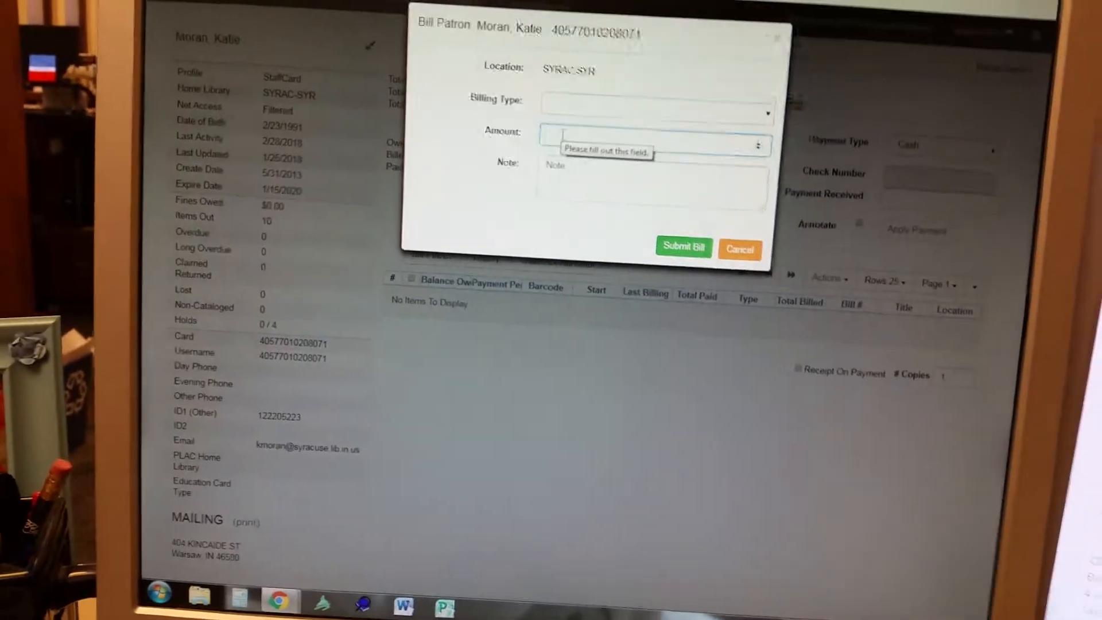
{"action": "type", "text": "68.50"}
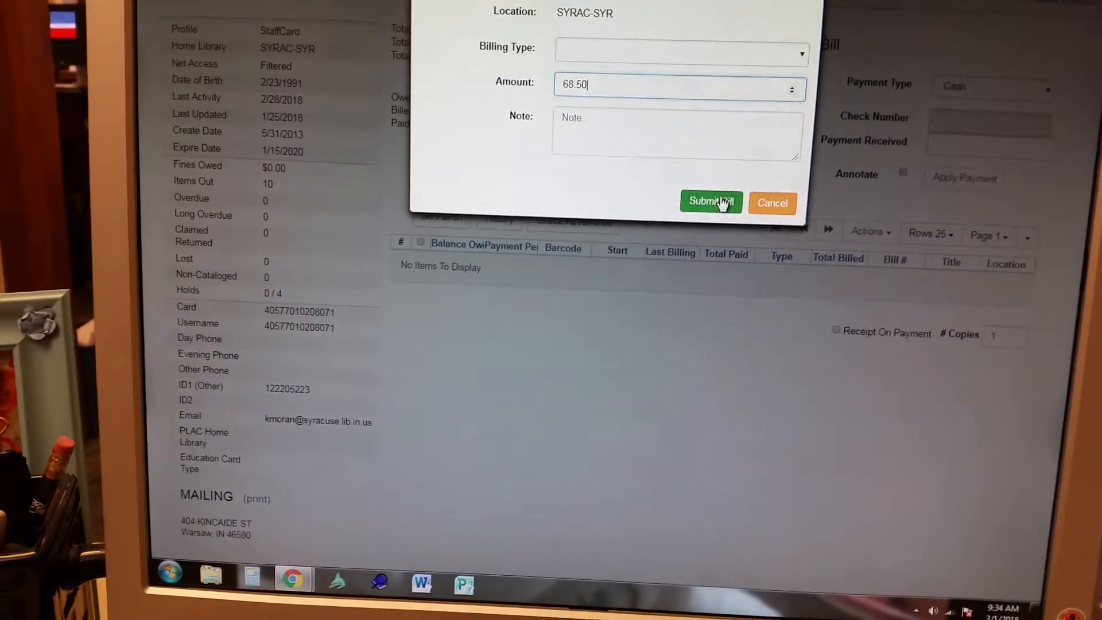
{"action": "left_click", "coordinate": [709, 202]}
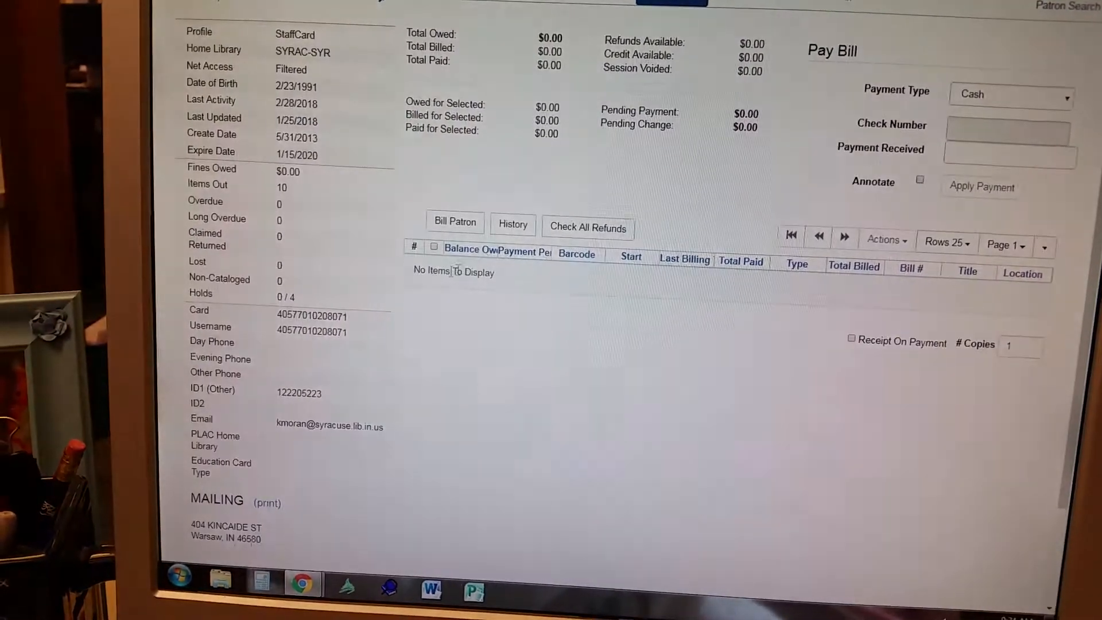